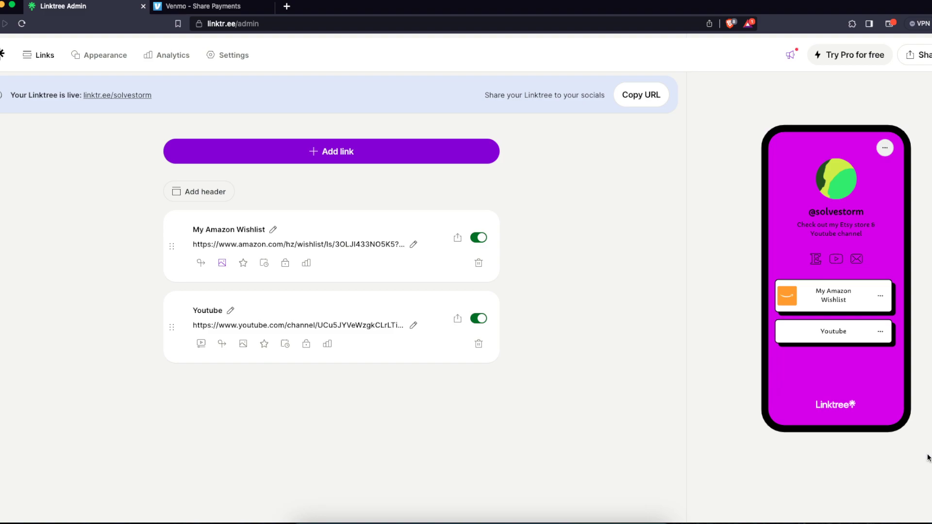
mouse_move(648, 276)
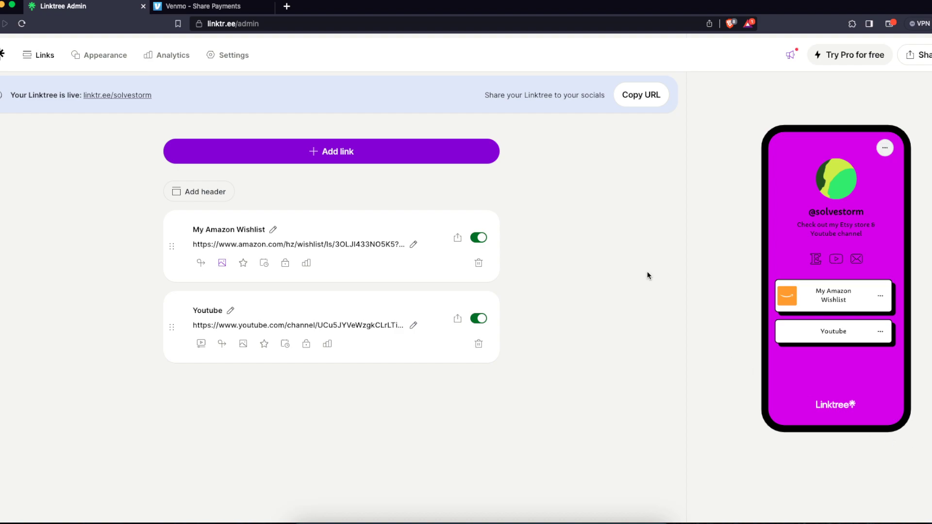
mouse_move(653, 270)
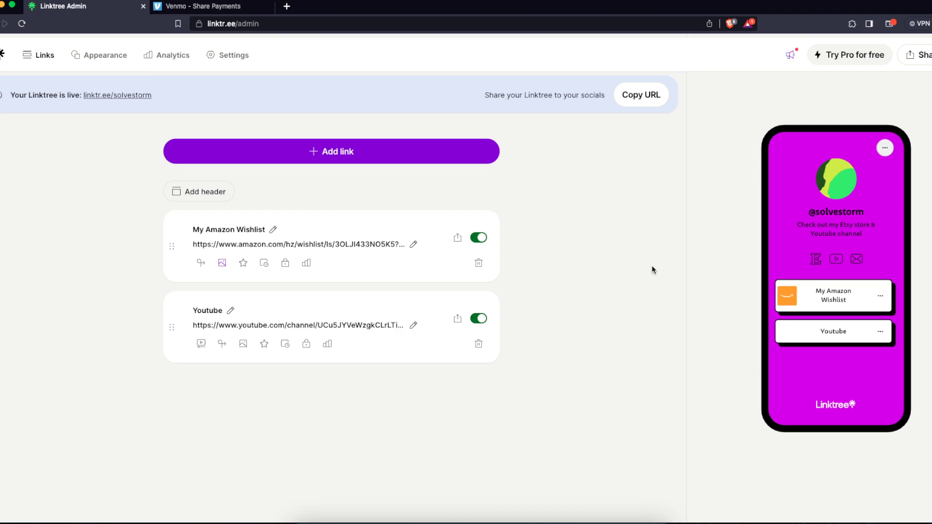
mouse_move(615, 261)
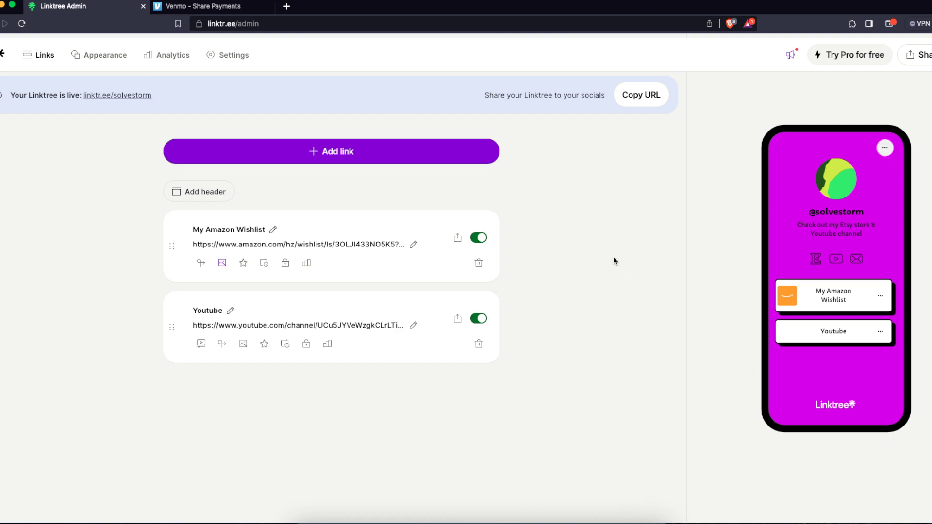
mouse_move(600, 247)
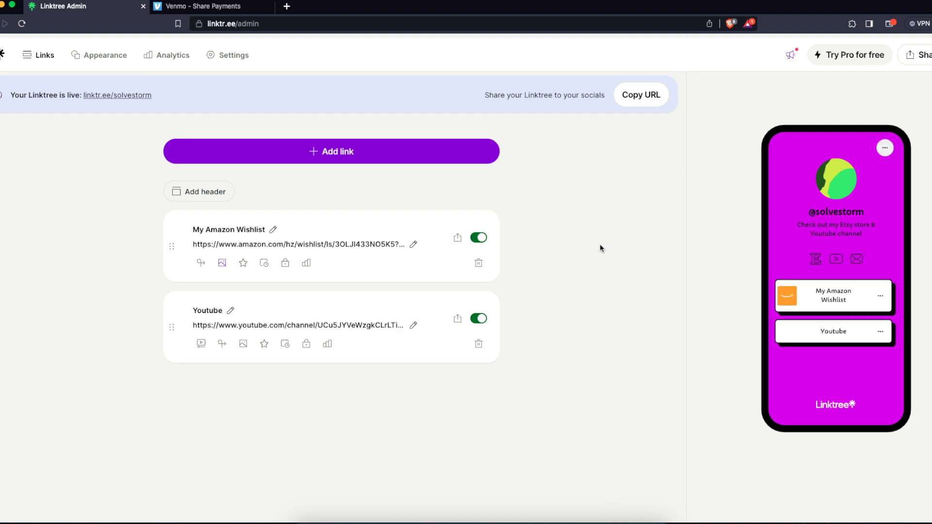
mouse_move(136, 145)
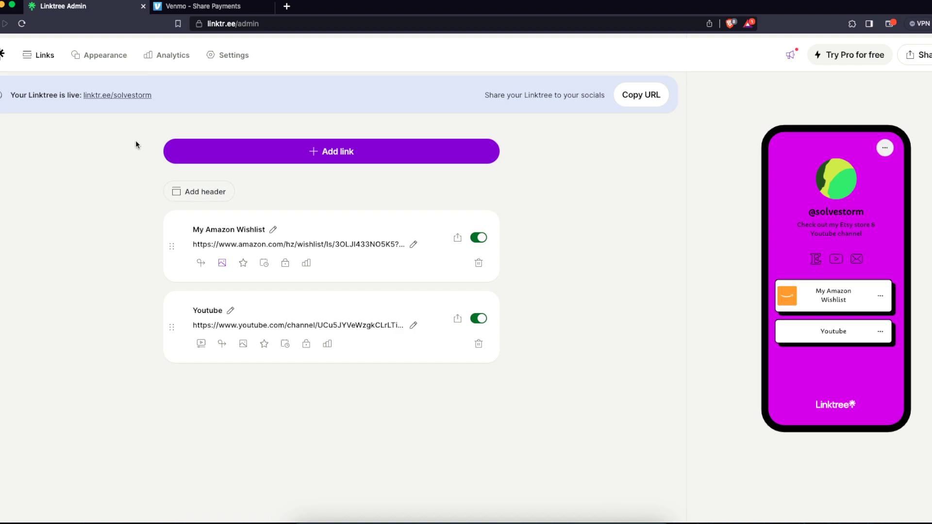
mouse_move(225, 60)
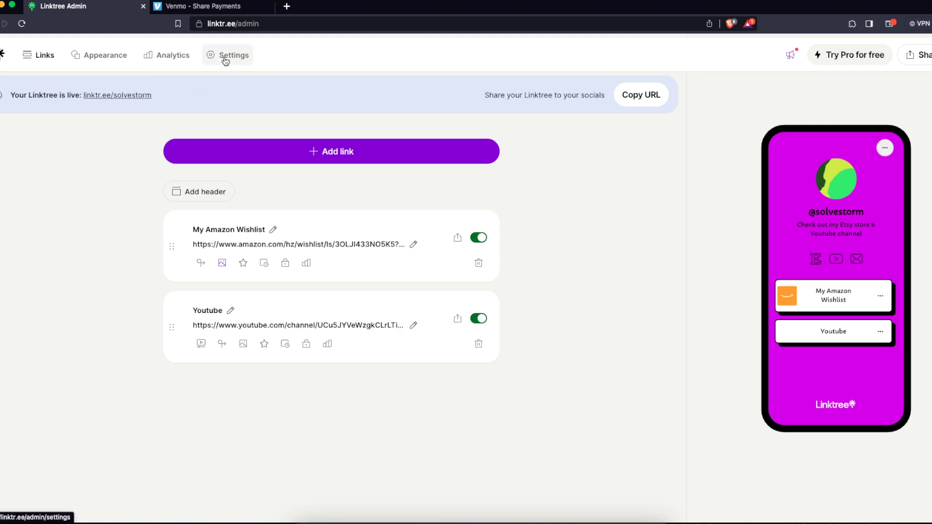
Go to profile Settings and show the Commerce integrations section.
left_click(233, 54)
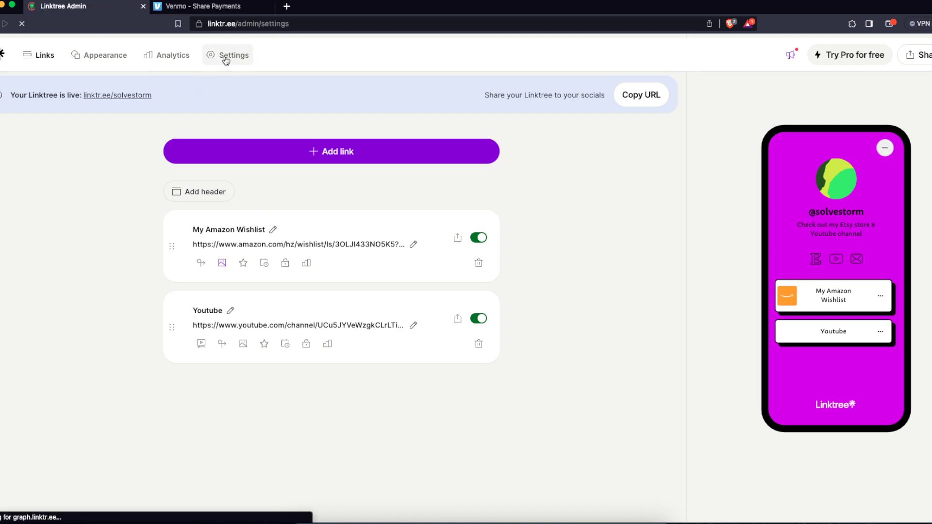
left_click(227, 54)
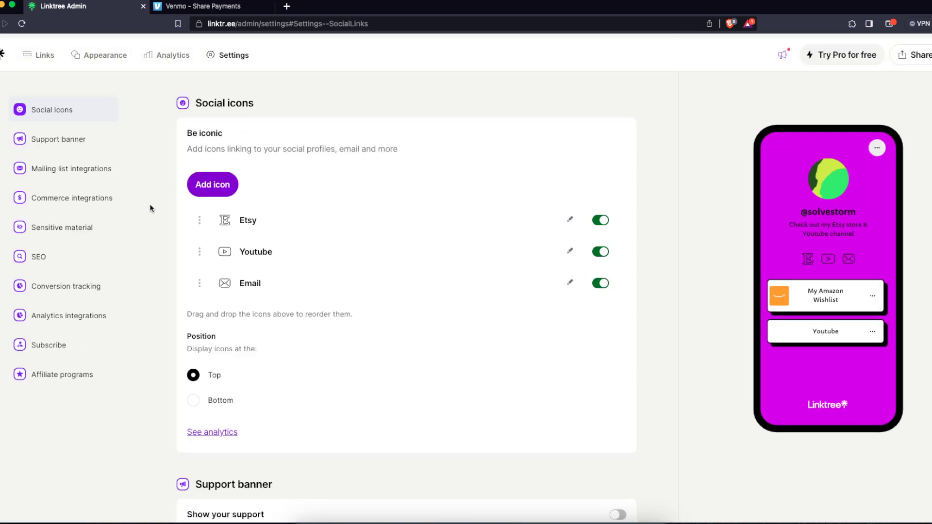
mouse_move(667, 191)
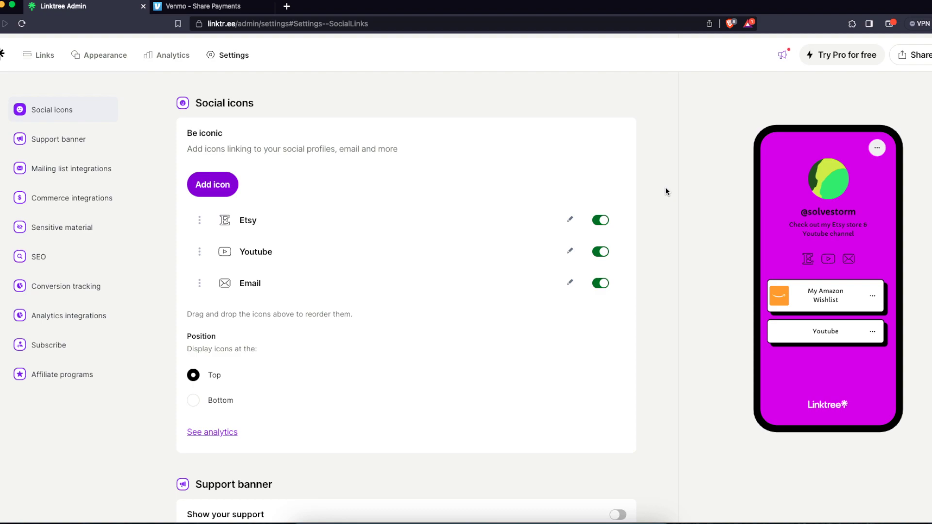
mouse_move(522, 136)
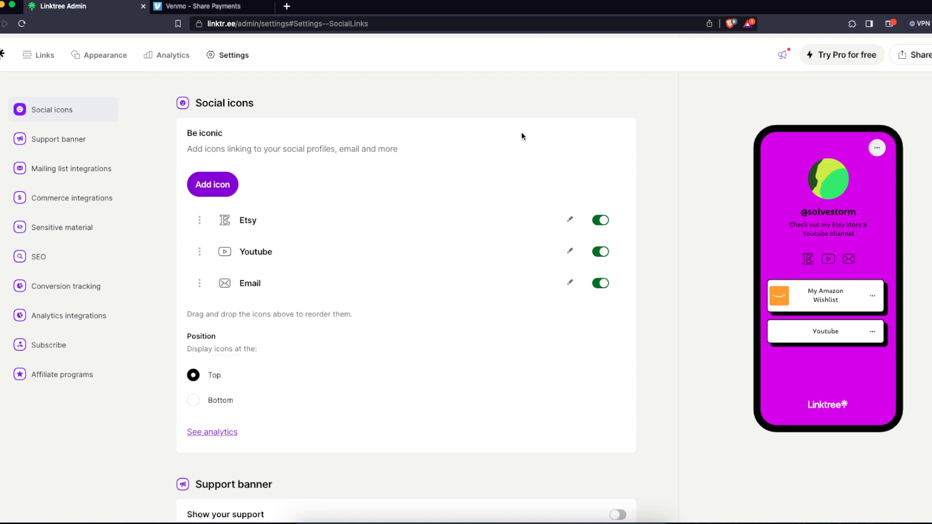
mouse_move(239, 91)
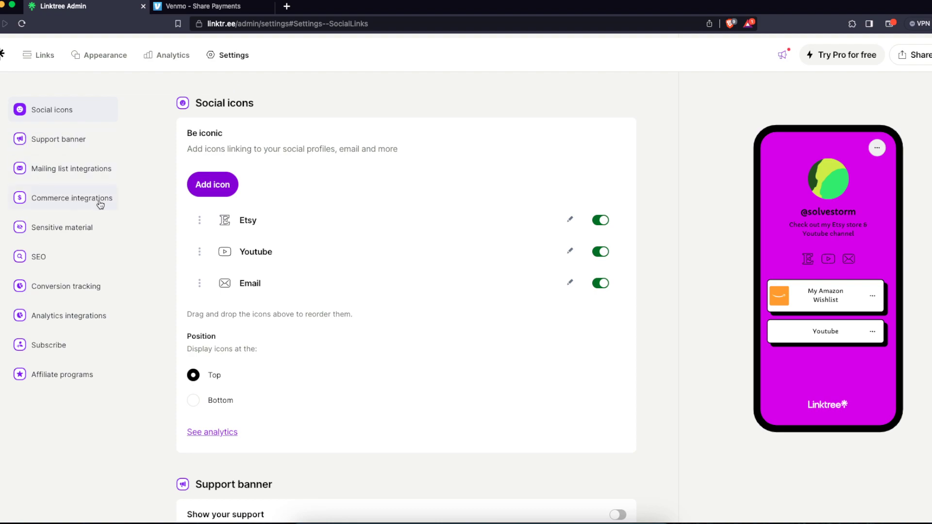
left_click(72, 198)
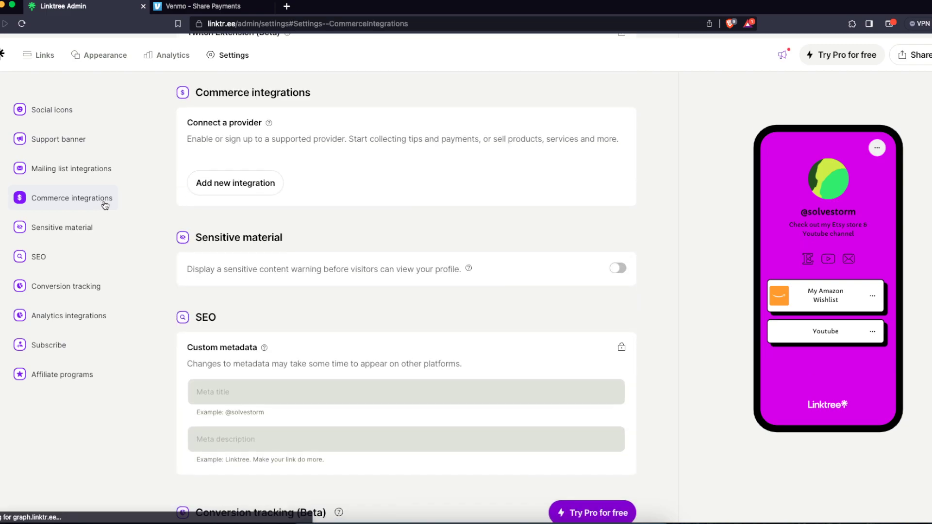
left_click(71, 169)
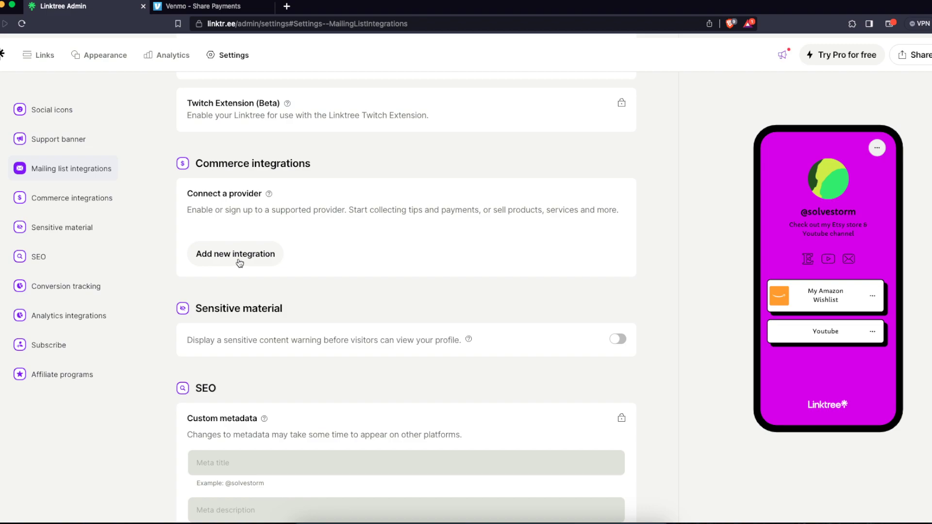
View the Add Integration list of PayPal, Shopify, Spring and Square, then close it.
left_click(235, 254)
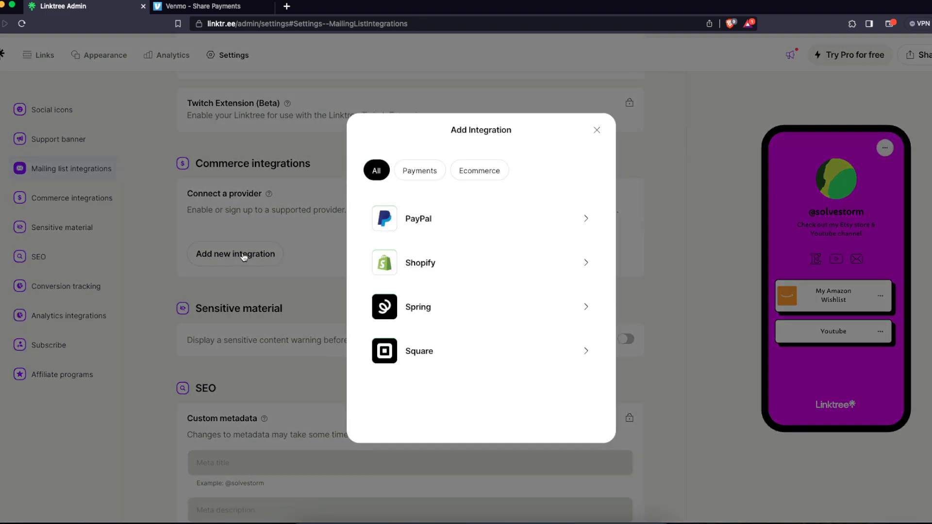
mouse_move(416, 248)
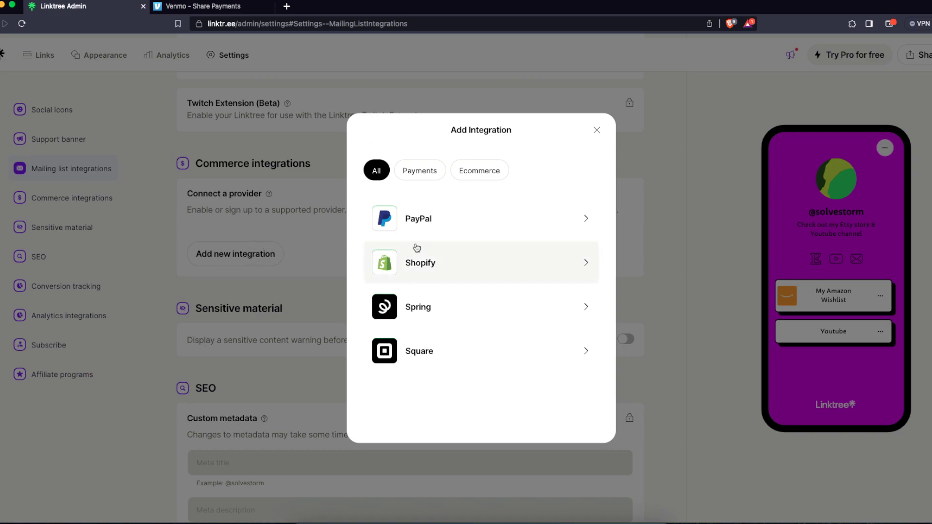
mouse_move(349, 159)
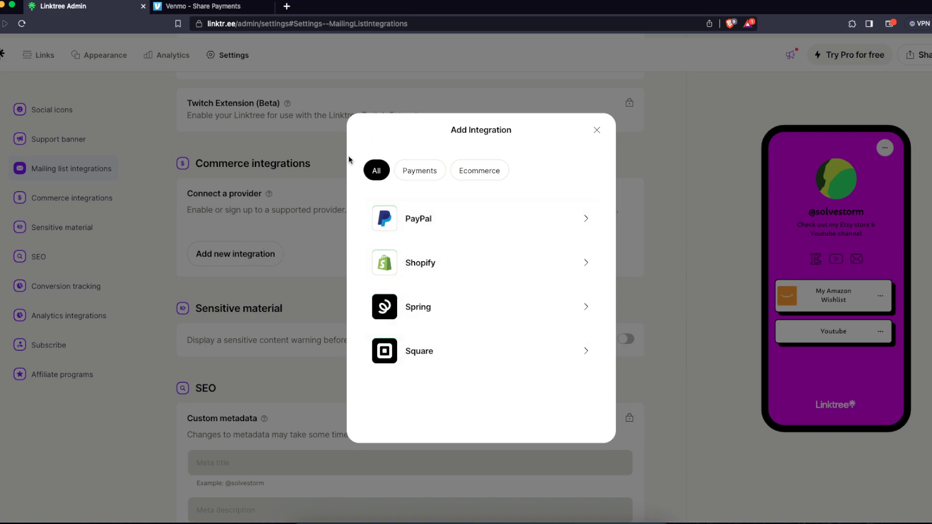
mouse_move(530, 371)
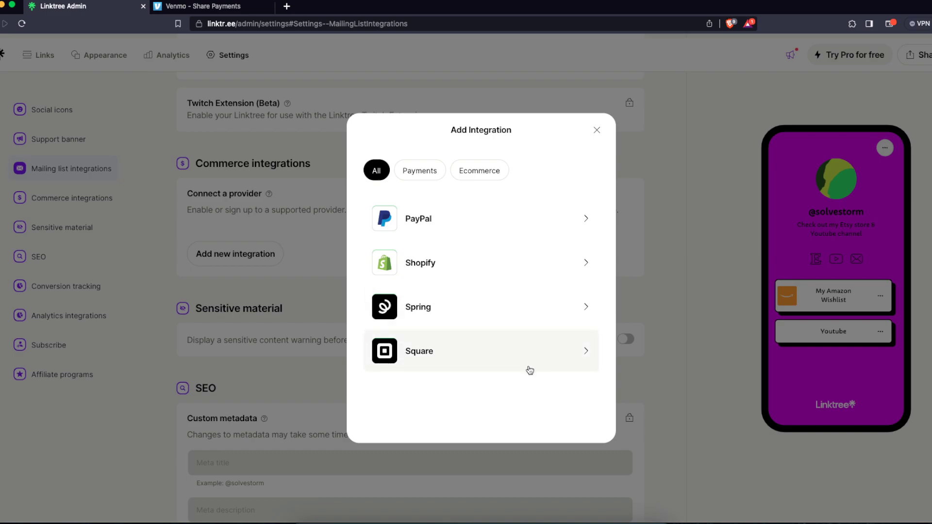
mouse_move(544, 378)
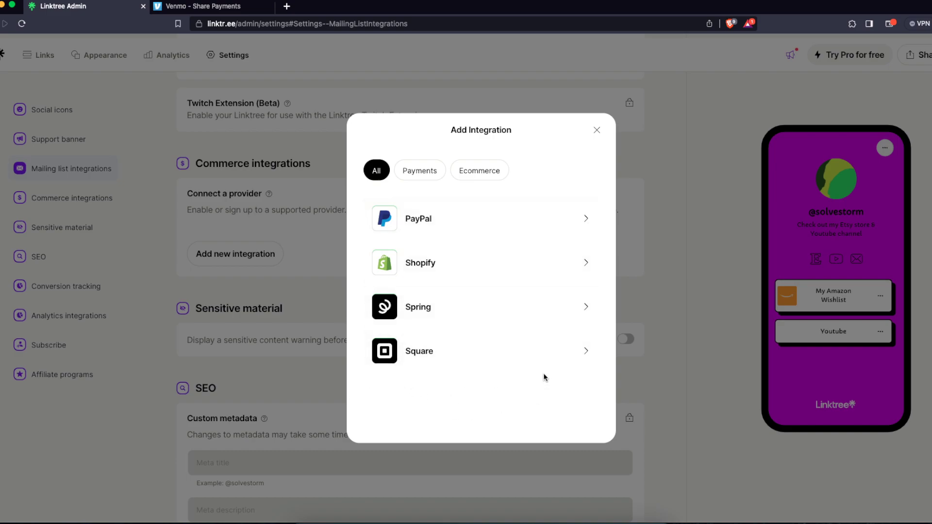
mouse_move(731, 308)
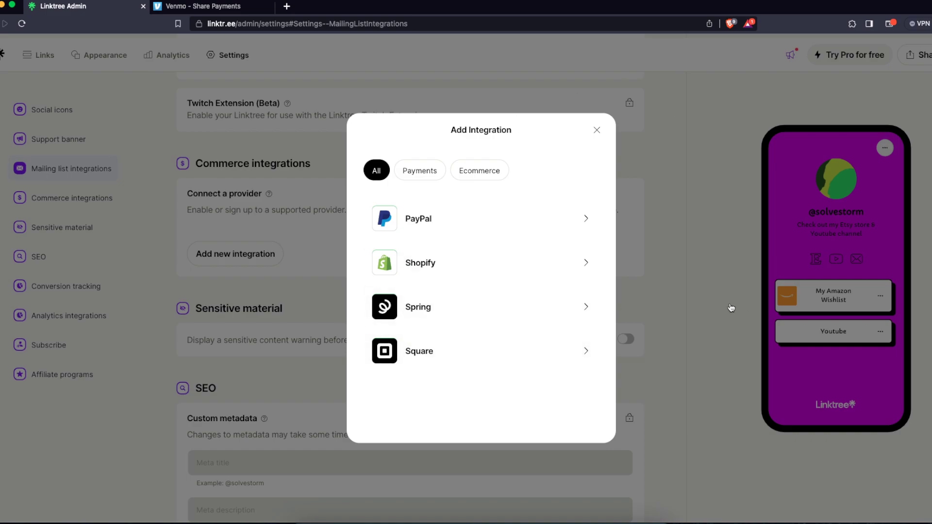
mouse_move(686, 255)
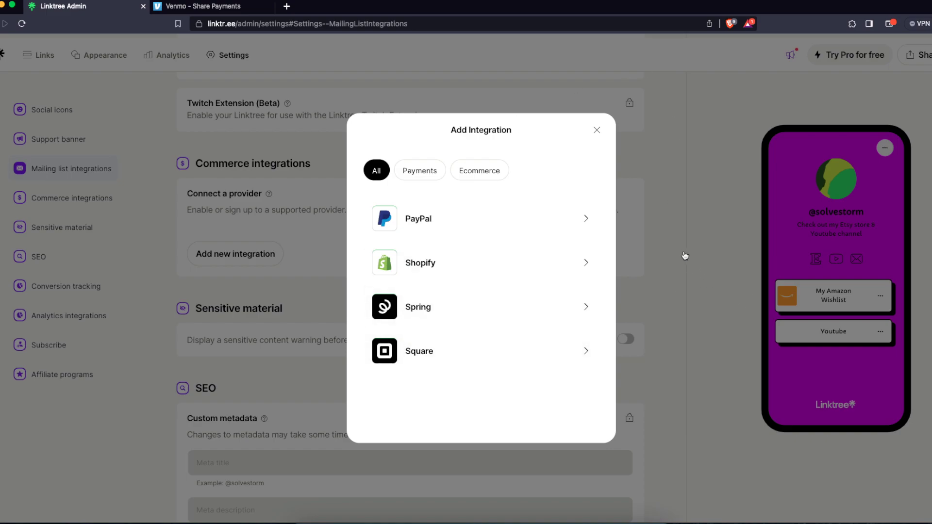
mouse_move(542, 272)
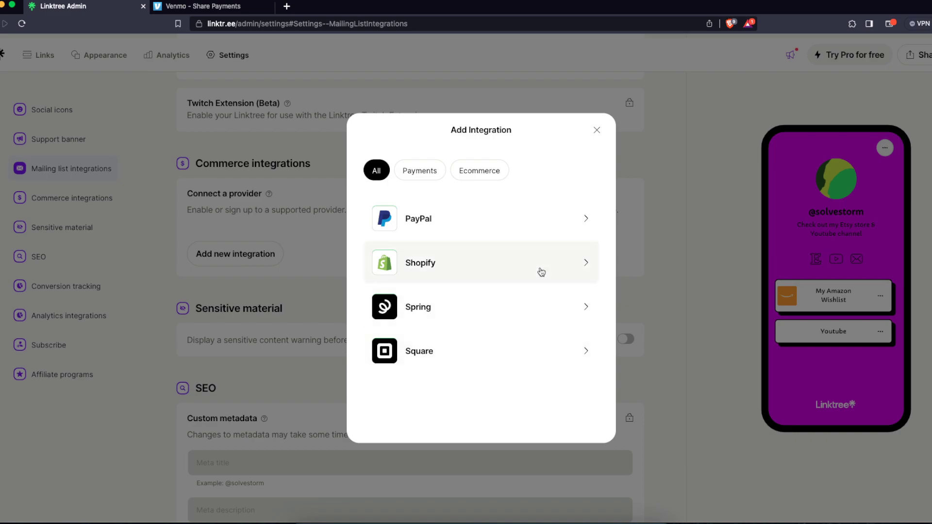
mouse_move(491, 409)
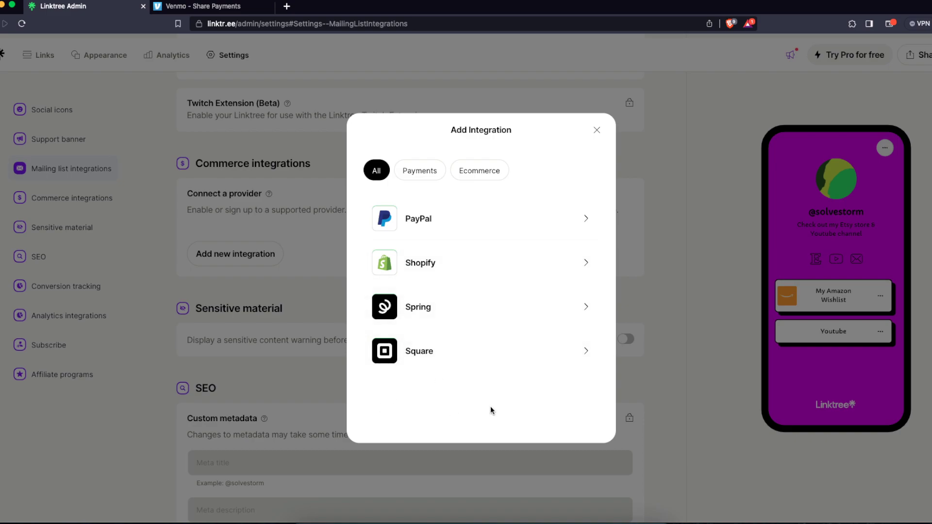
left_click(596, 130)
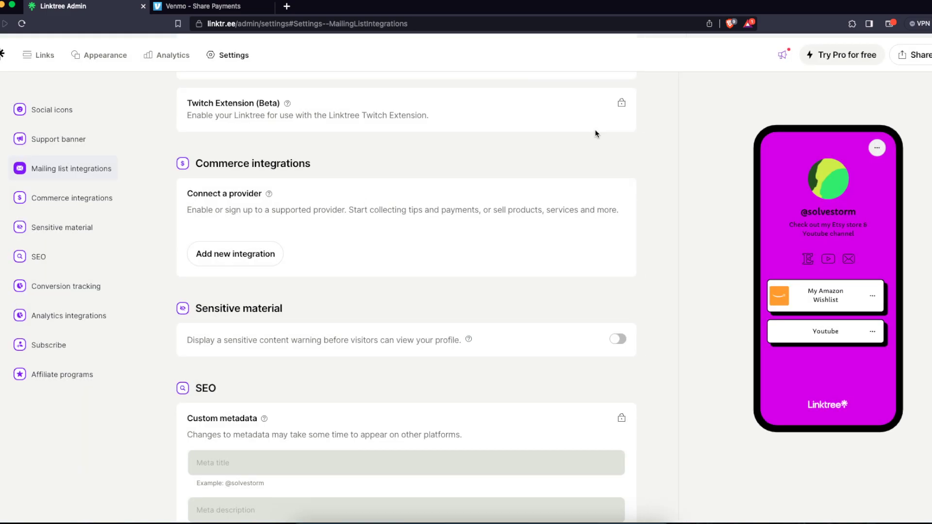
mouse_move(351, 182)
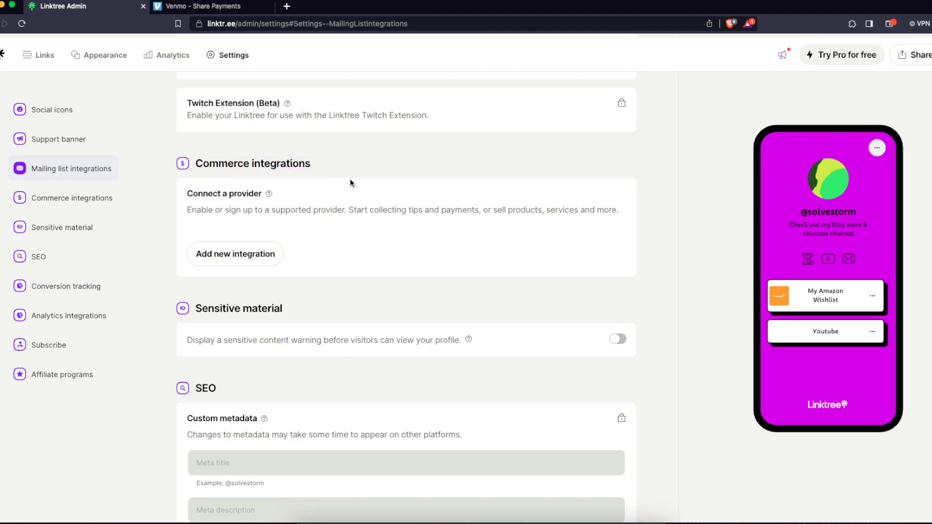
mouse_move(39, 54)
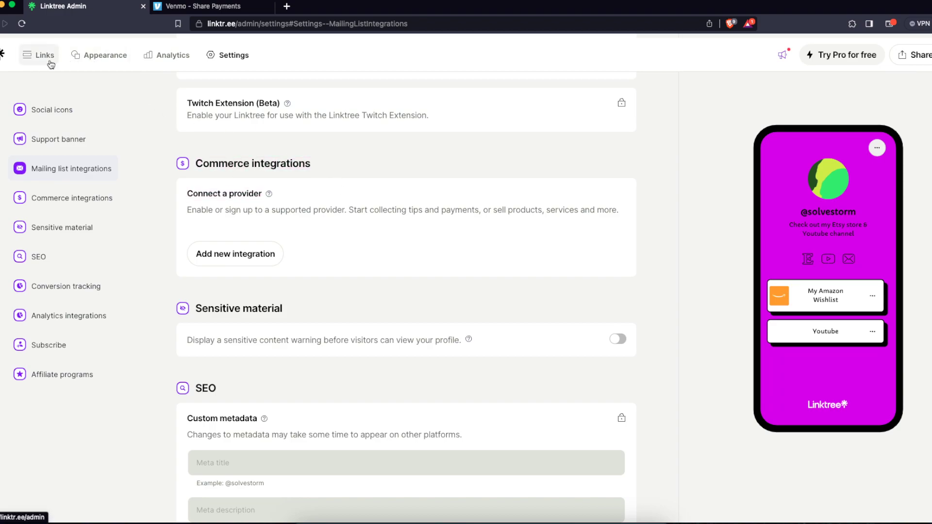
Return to the Links page and start a new link with the empty URL prompt.
left_click(38, 55)
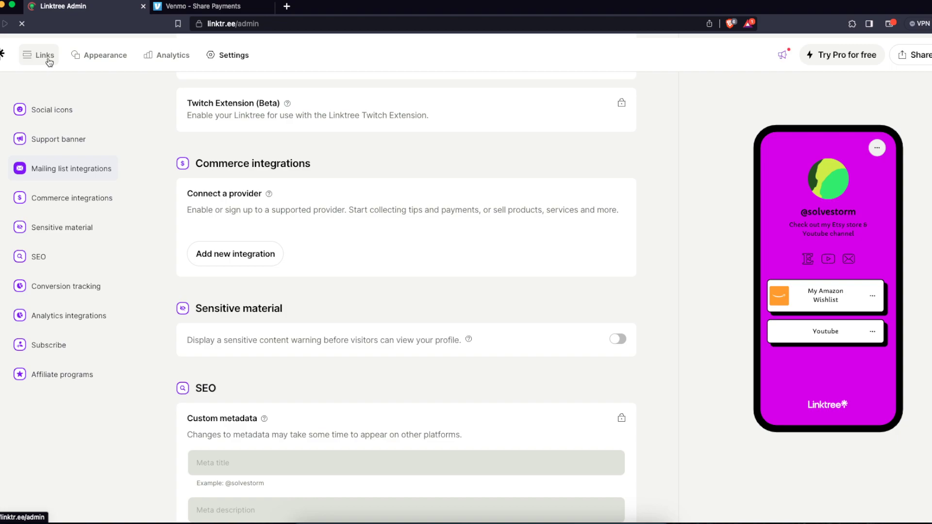
left_click(36, 54)
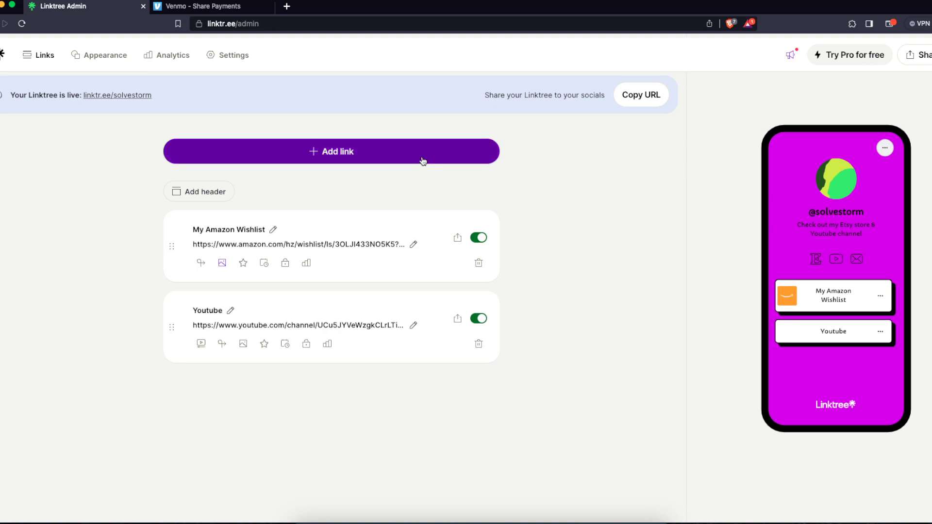
left_click(331, 150)
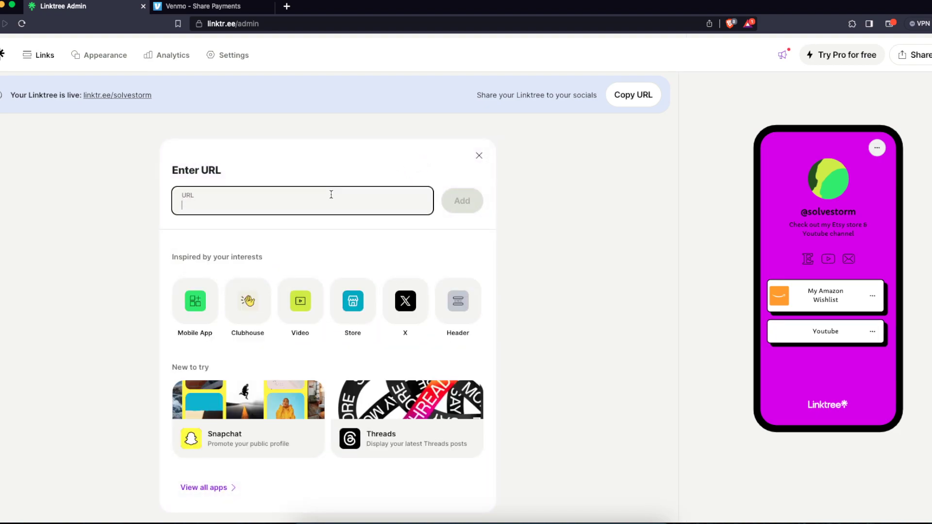
type("w")
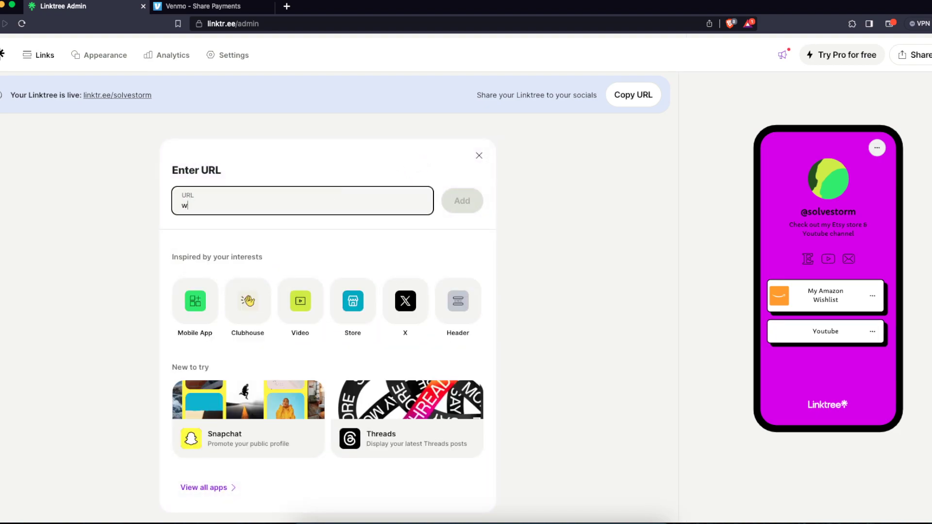
type("ww.venmo")
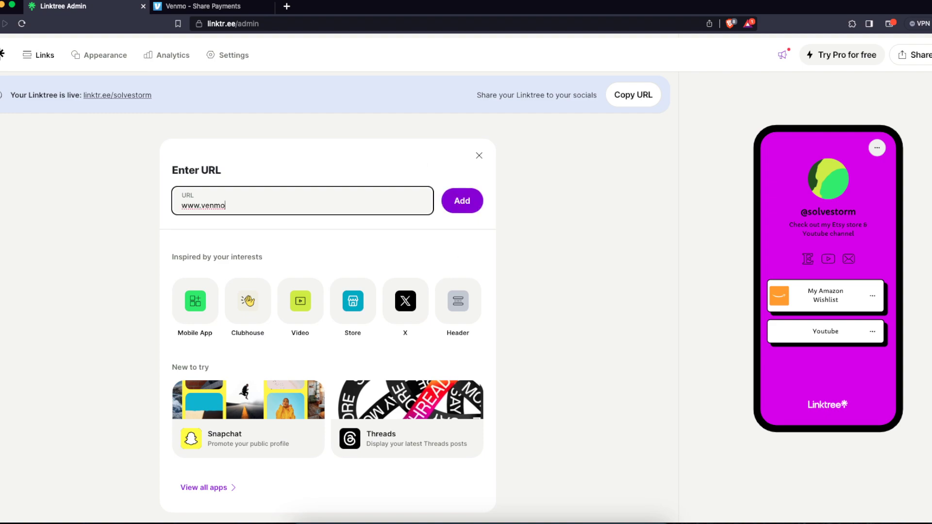
left_click(210, 5)
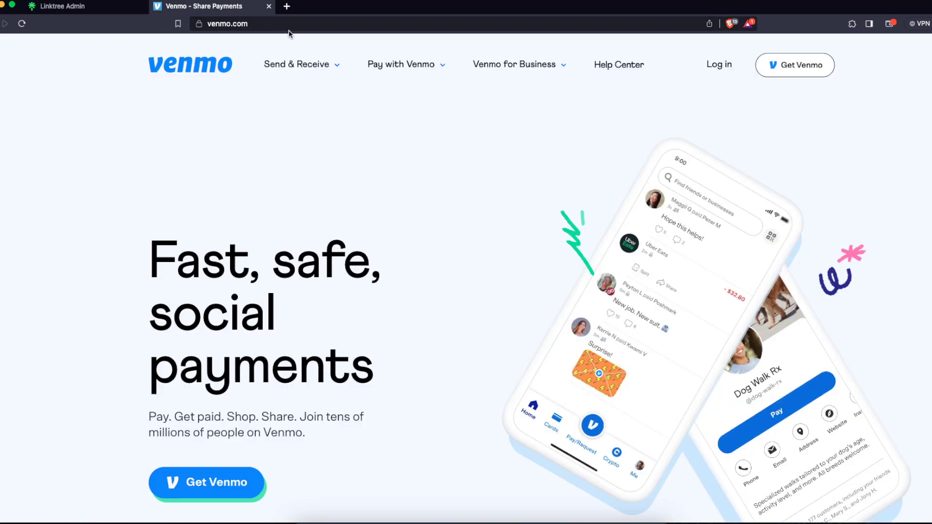
mouse_move(544, 134)
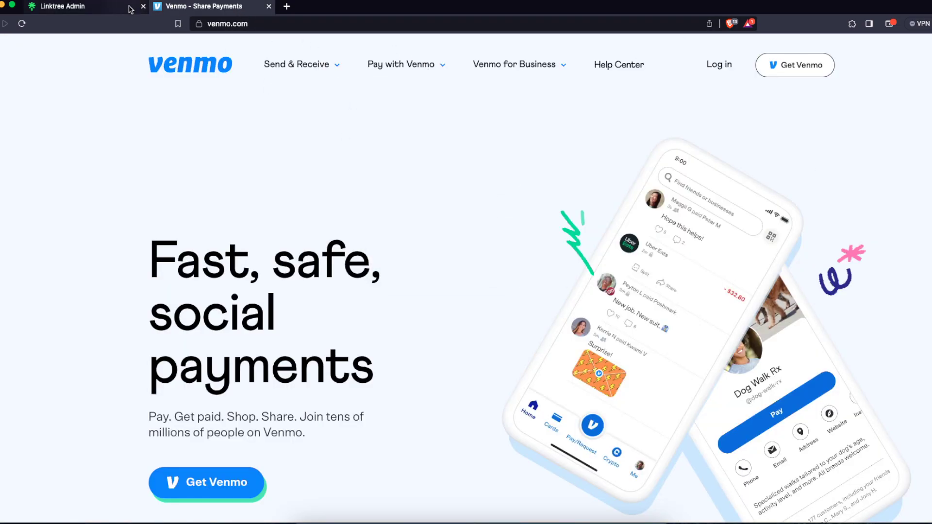
left_click(63, 6)
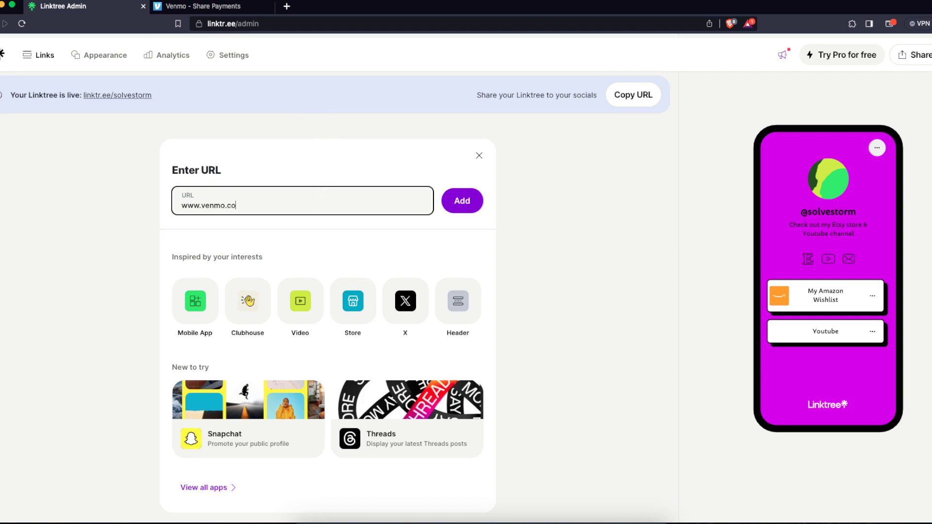
type("m/u/")
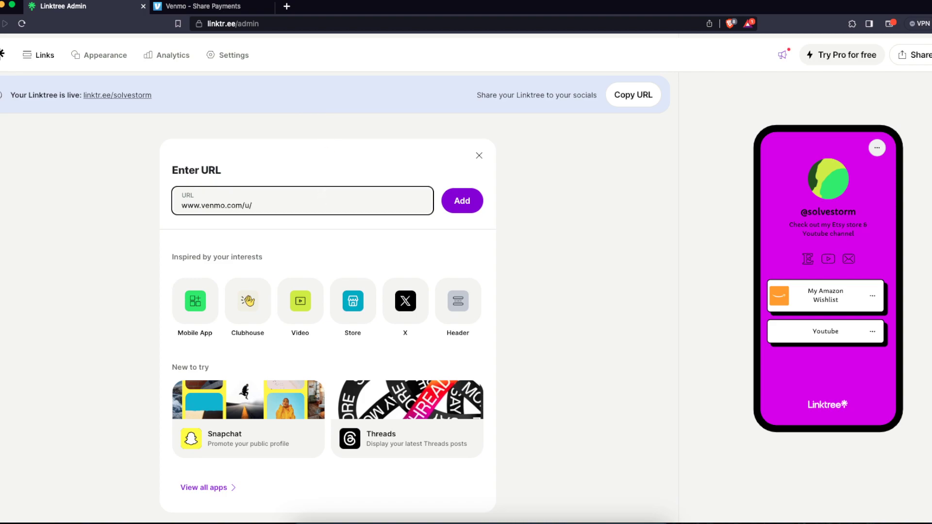
type("your")
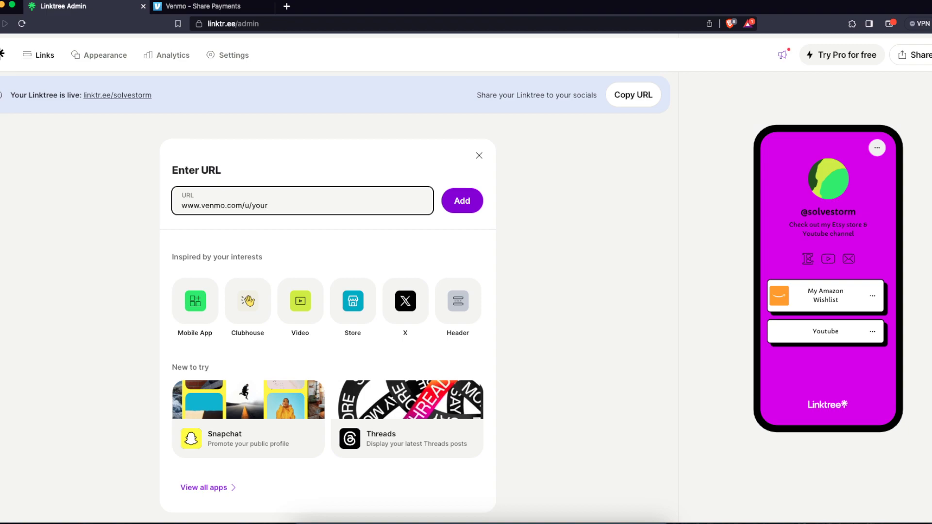
type("username")
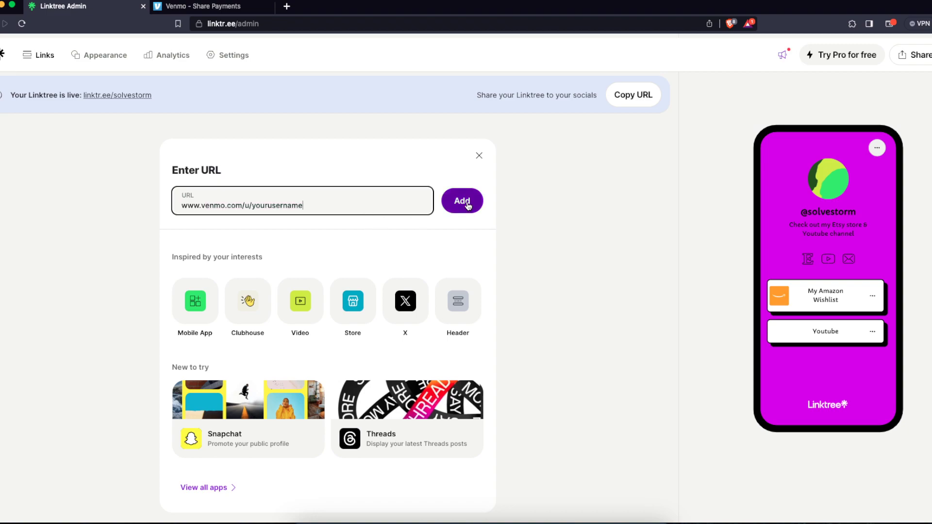
left_click(462, 200)
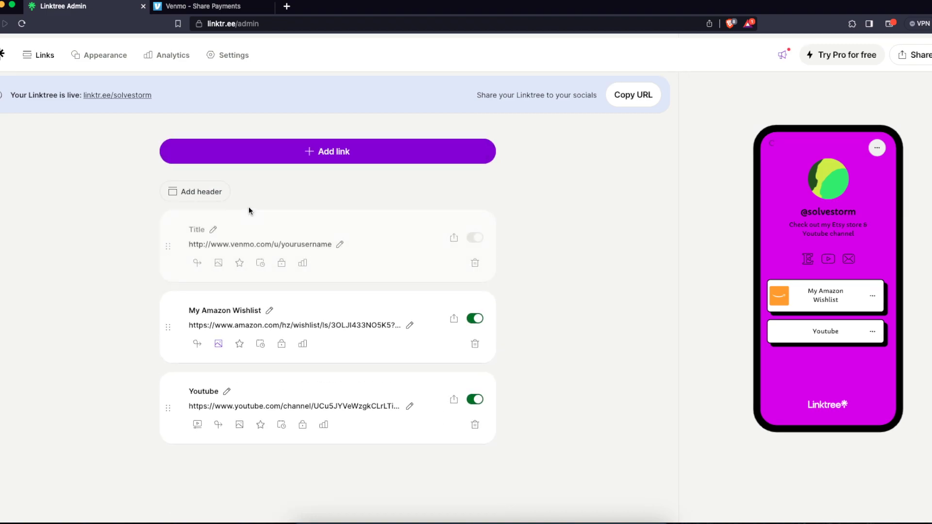
Title the new link 'Venmo | Your Username' so it shows in the preview.
type("Venmo | Edward Ryan")
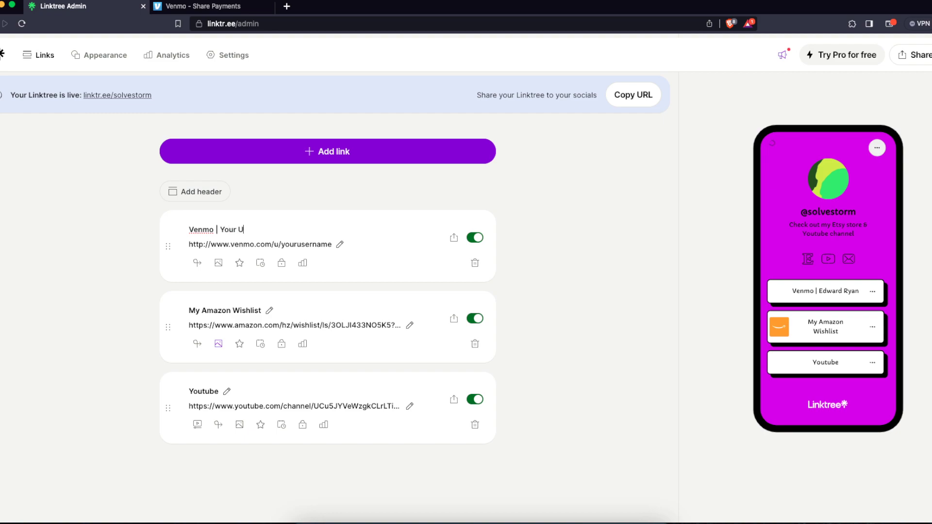
type("sername")
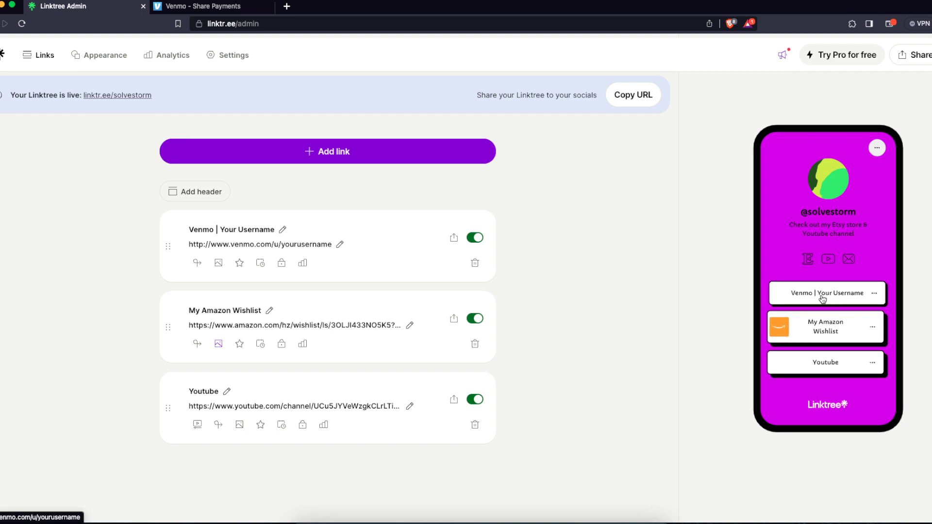
mouse_move(816, 299)
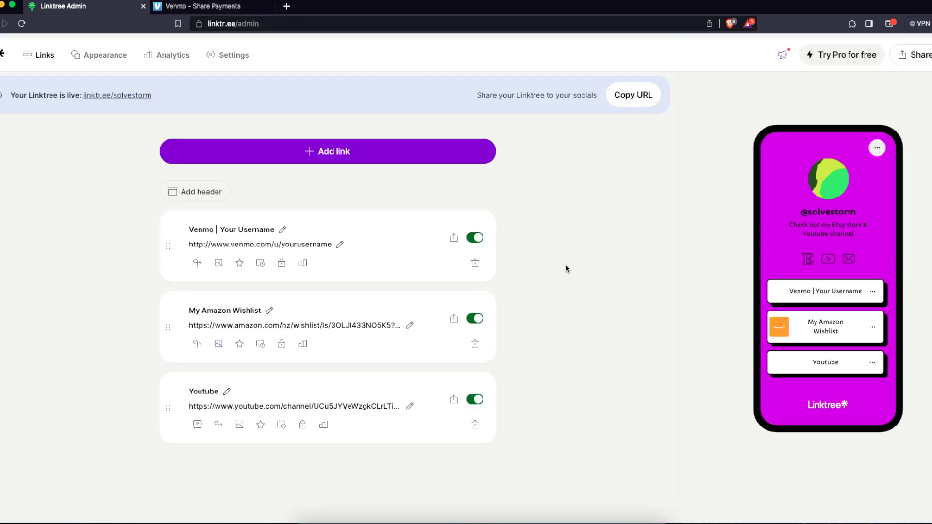
mouse_move(913, 296)
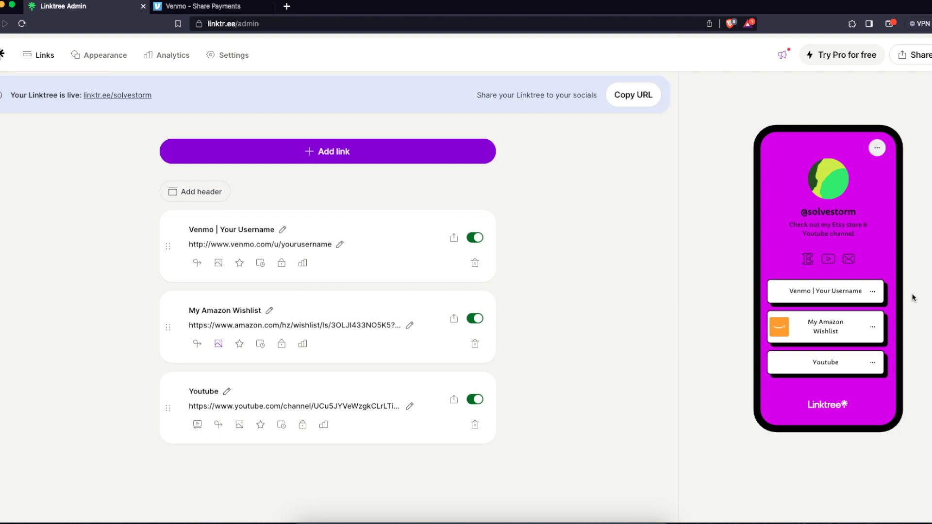
mouse_move(842, 289)
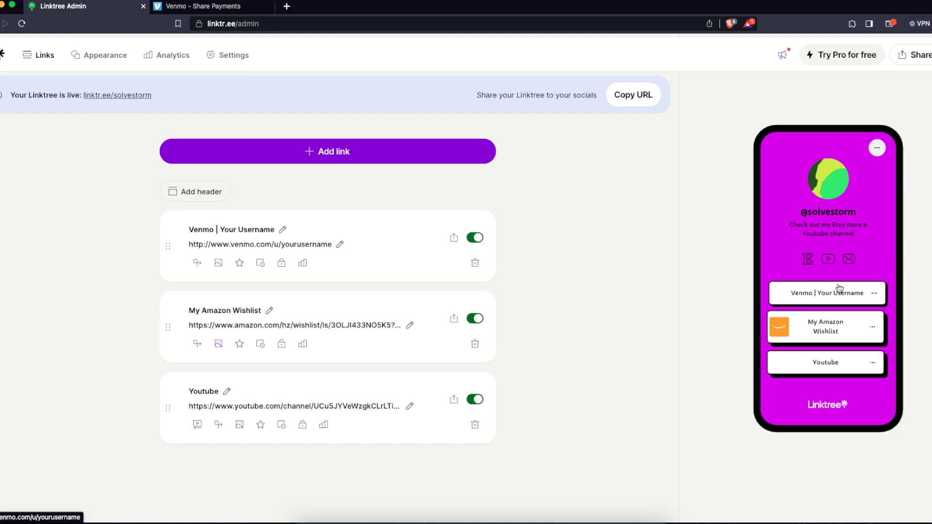
mouse_move(594, 317)
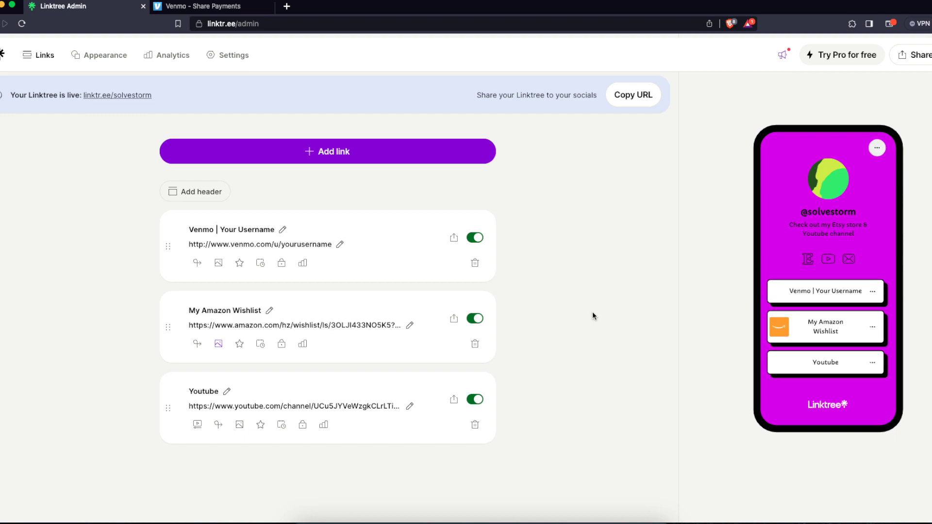
mouse_move(610, 328)
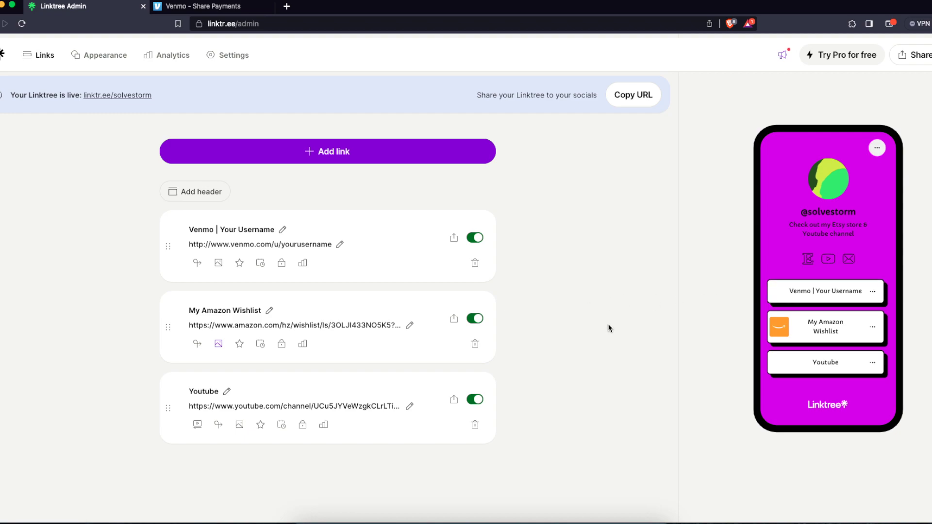